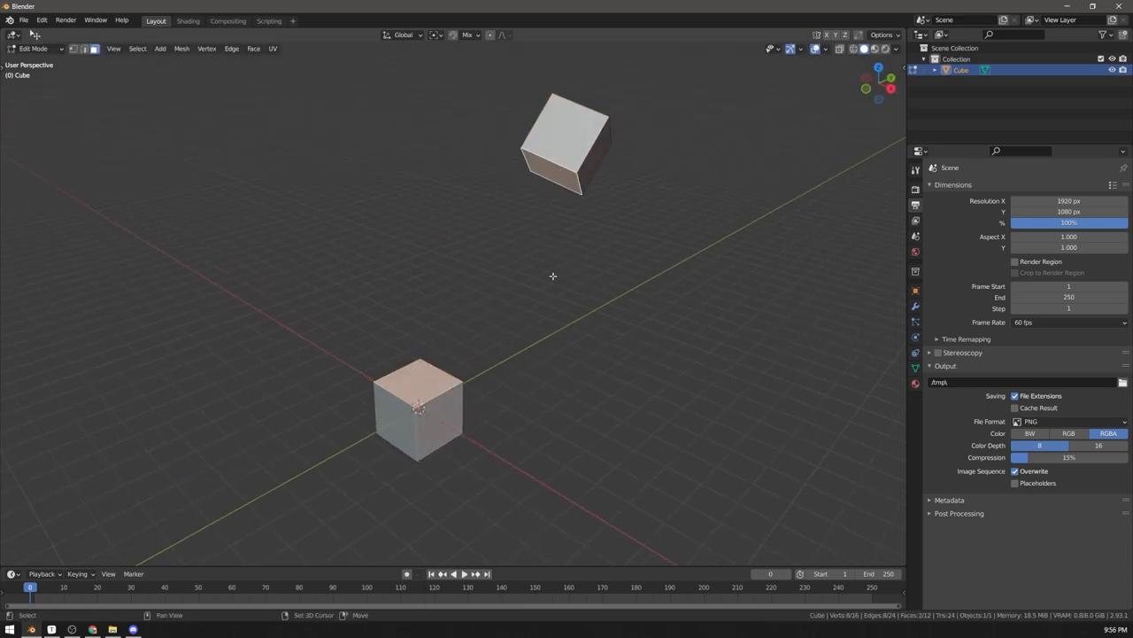
Bridge the two cube faces with Bridge Edge Loops, using Blend Path, 19 cuts, and a raised Profile Factor
key(ctrl+e)
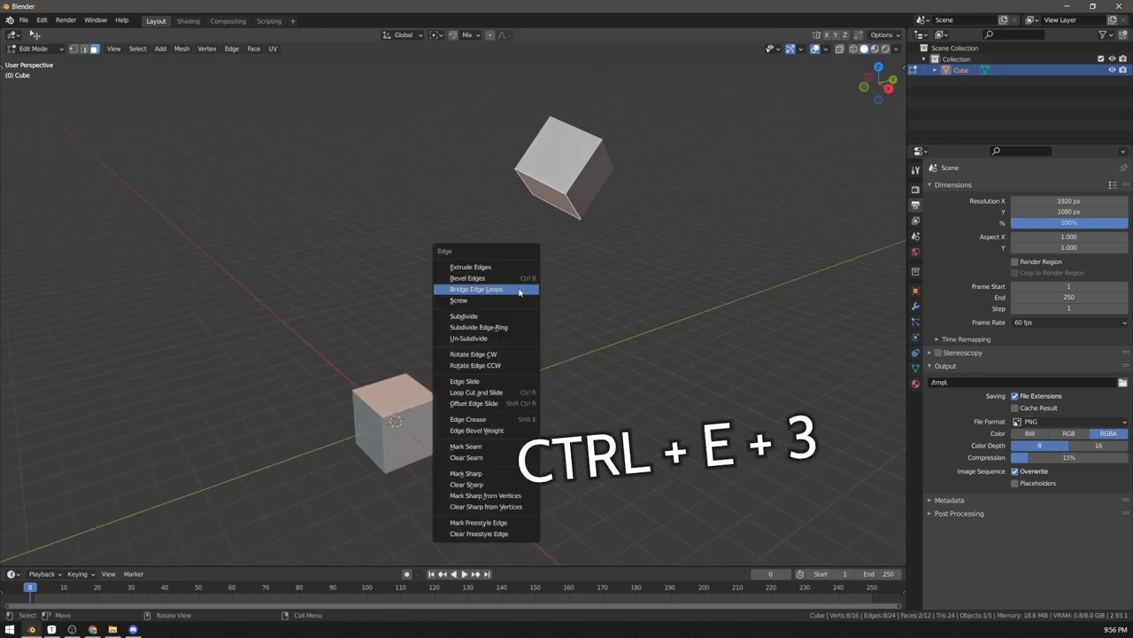
click(476, 289)
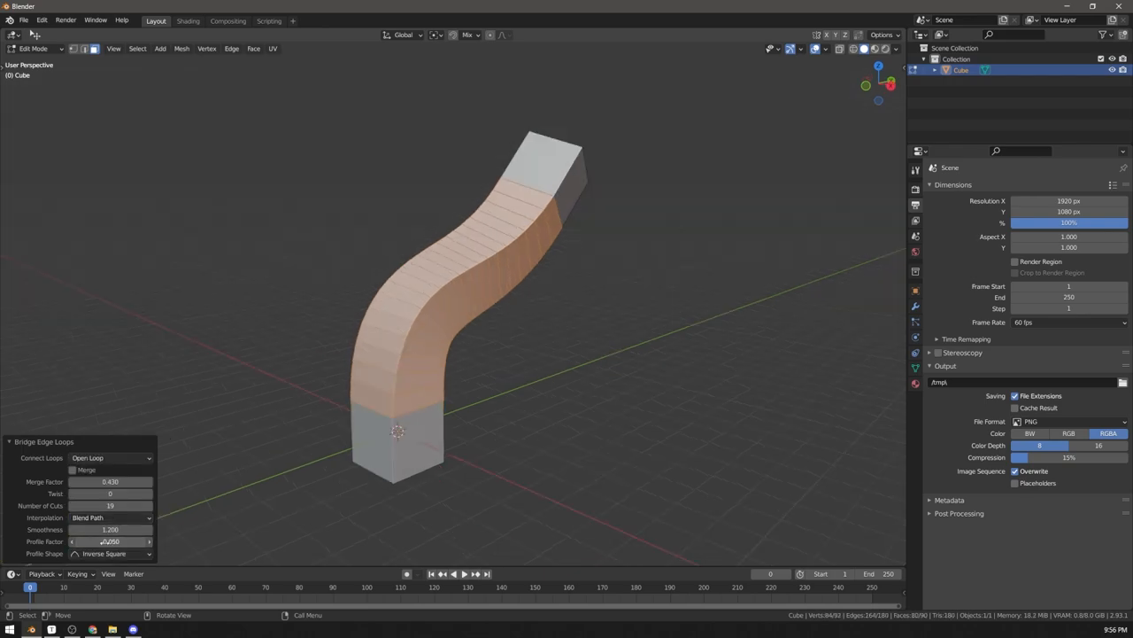
drag(110, 541, 155, 541)
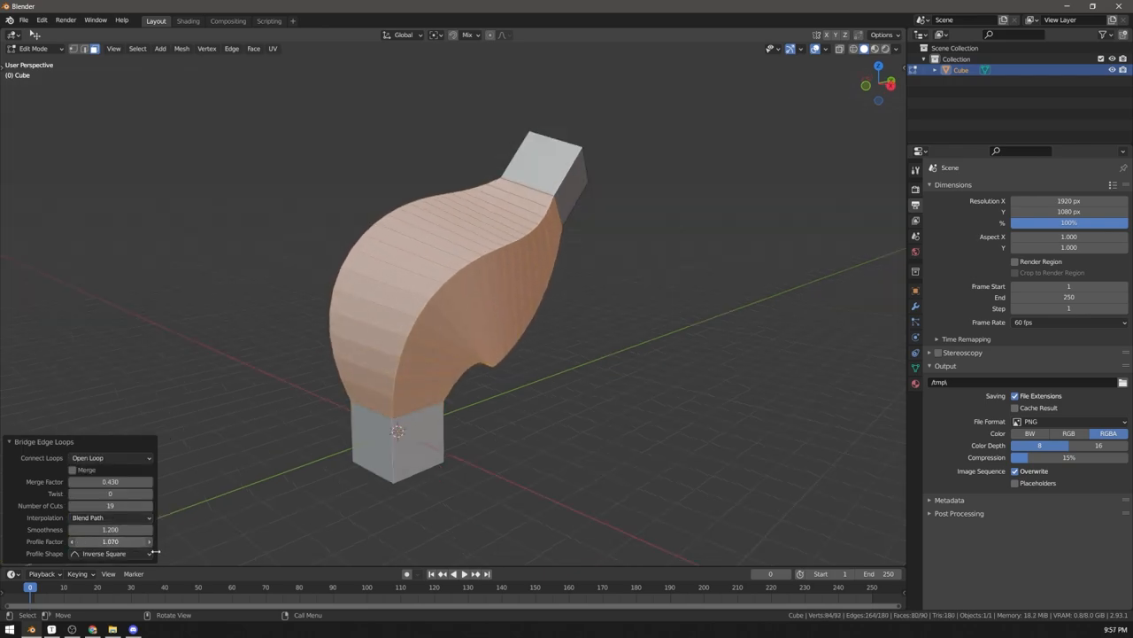
Set Connect Loops to Loop Pairs in the Bridge Edge Loops operator panel
click(111, 458)
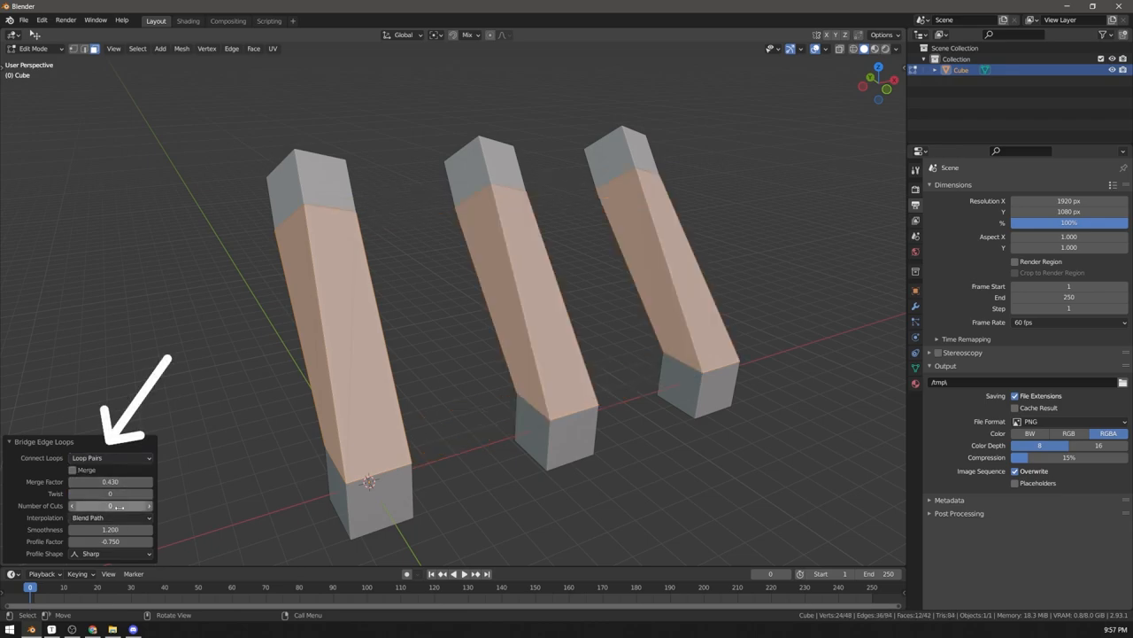
click(110, 553)
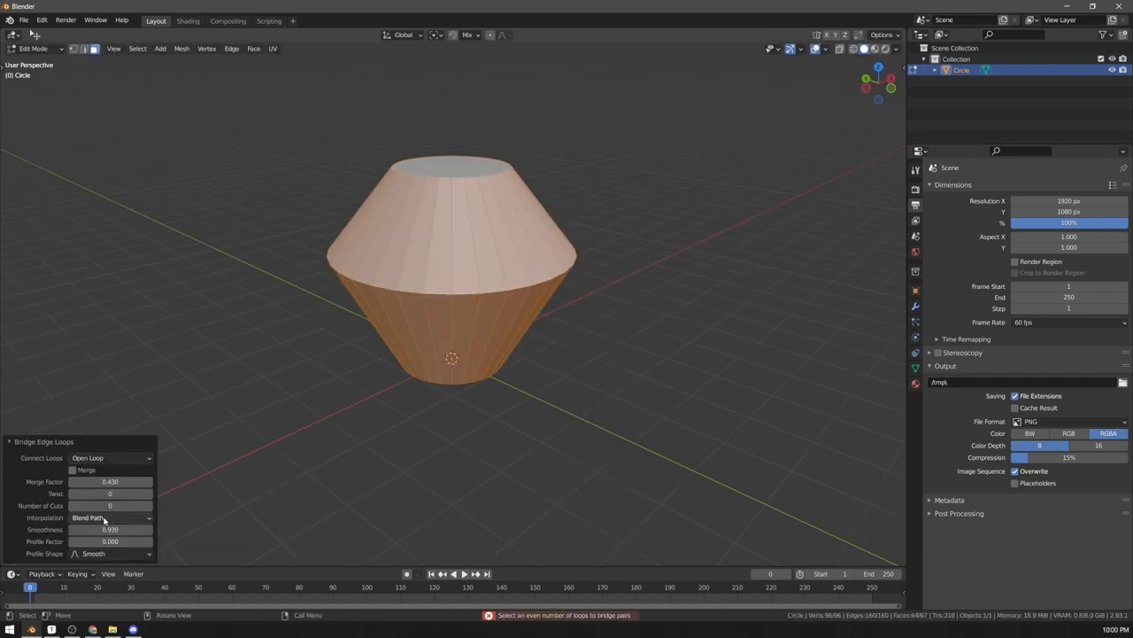
Set bridge Interpolation to Blend Surface and raise Number of Cuts to 11
click(110, 517)
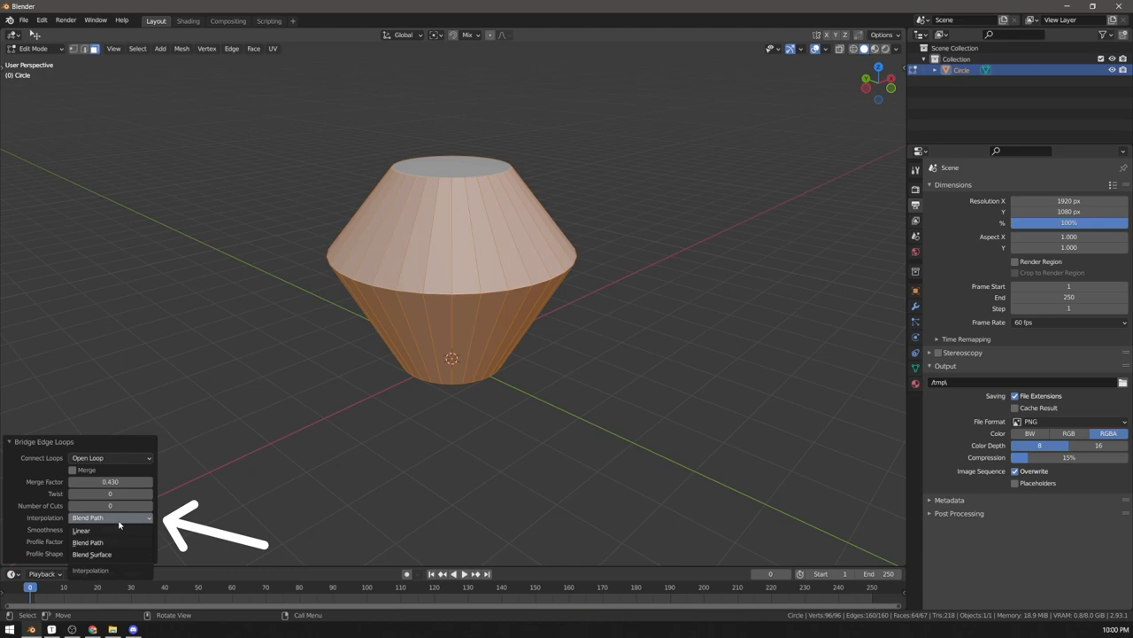
click(91, 554)
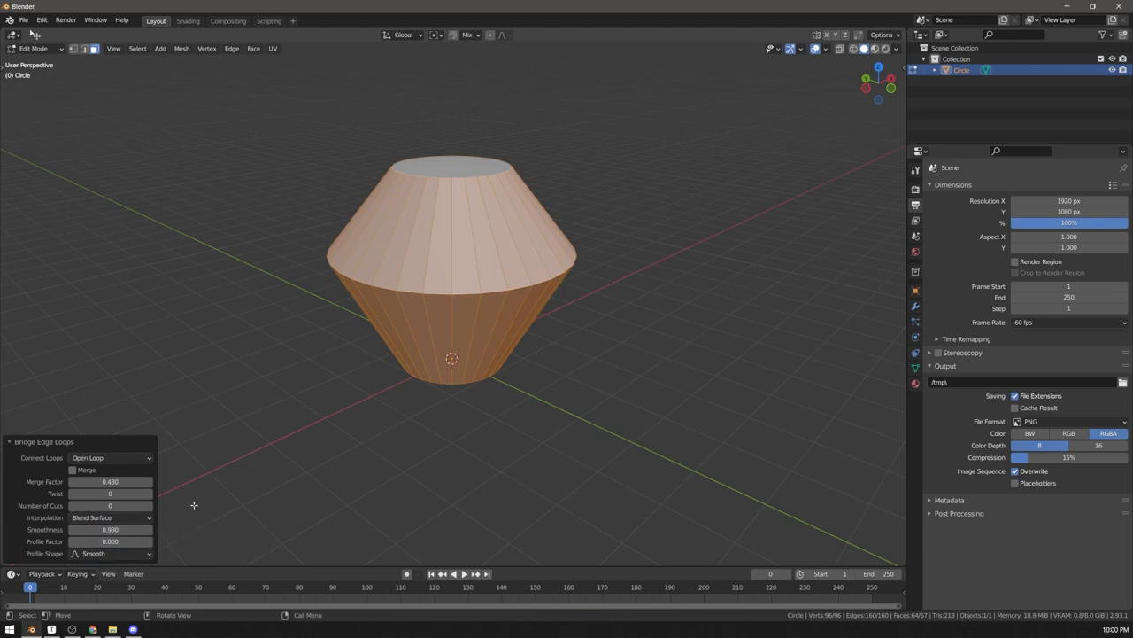
click(109, 505)
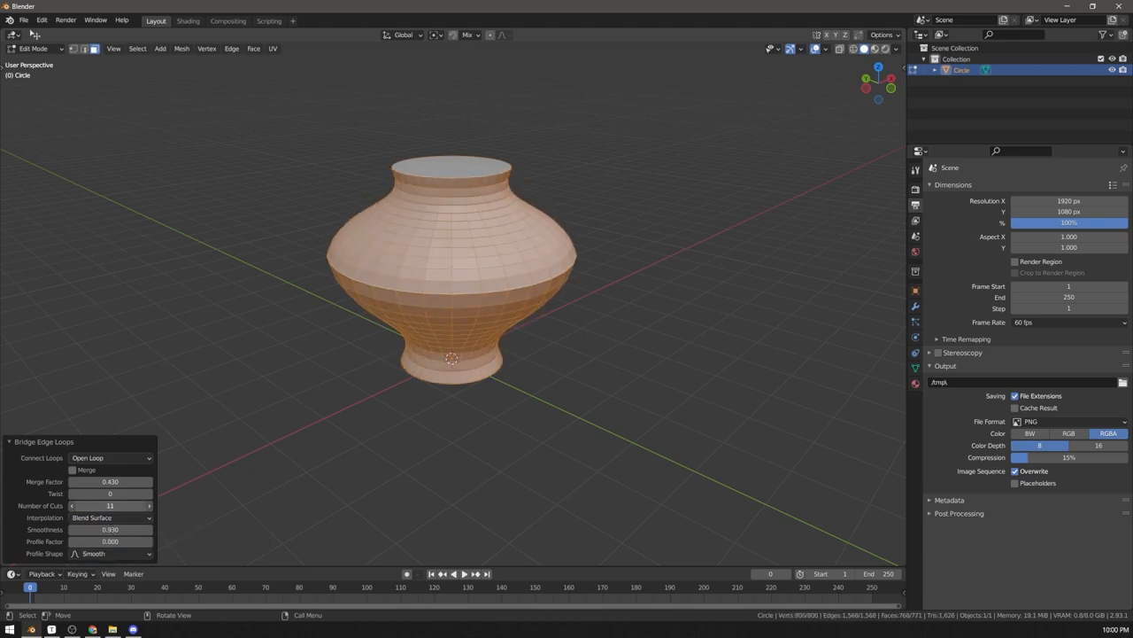